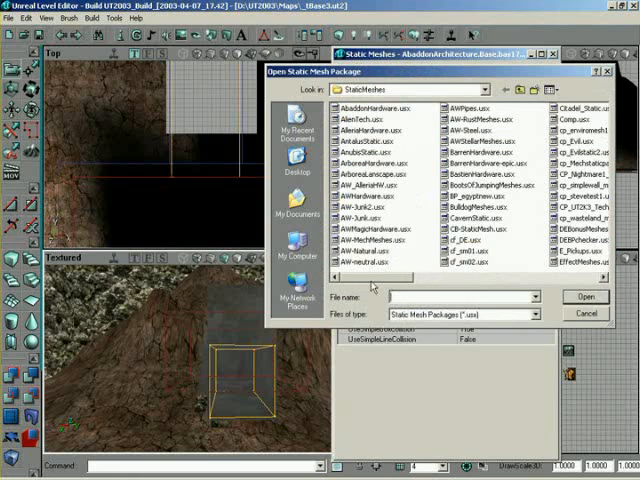
Open the AntalusStatic.usx package in the Static Mesh browser.
{"action": "left_click", "coordinate": [360, 133]}
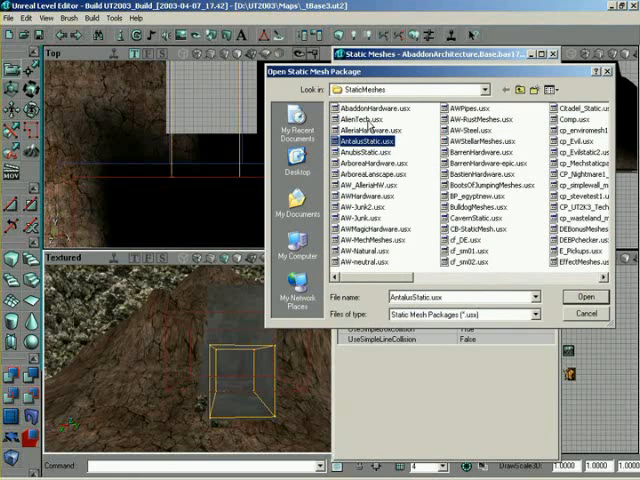
{"action": "left_click", "coordinate": [360, 156]}
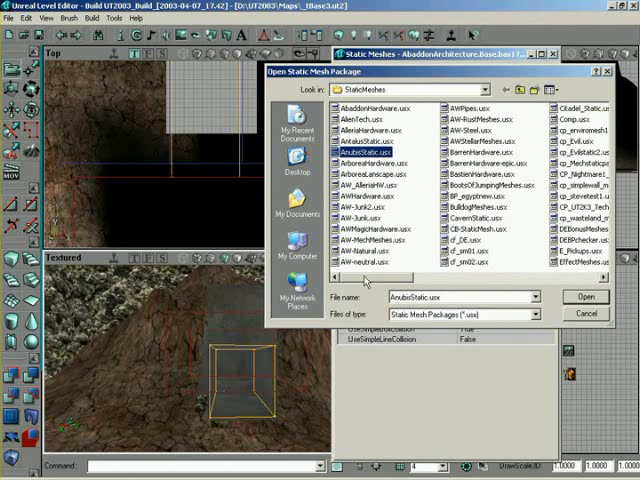
{"action": "left_click", "coordinate": [360, 130]}
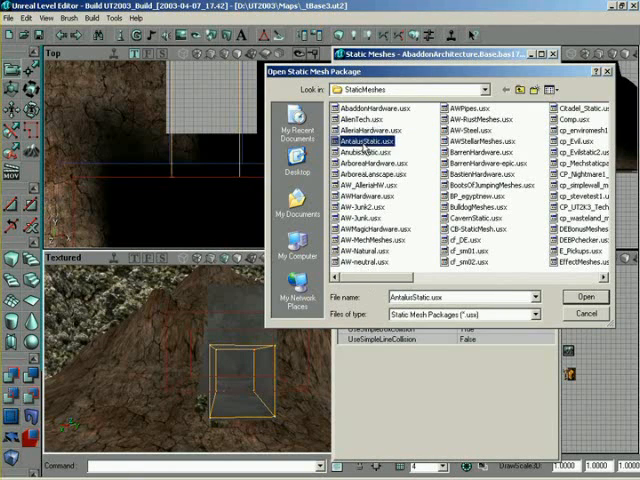
{"action": "left_click", "coordinate": [585, 297]}
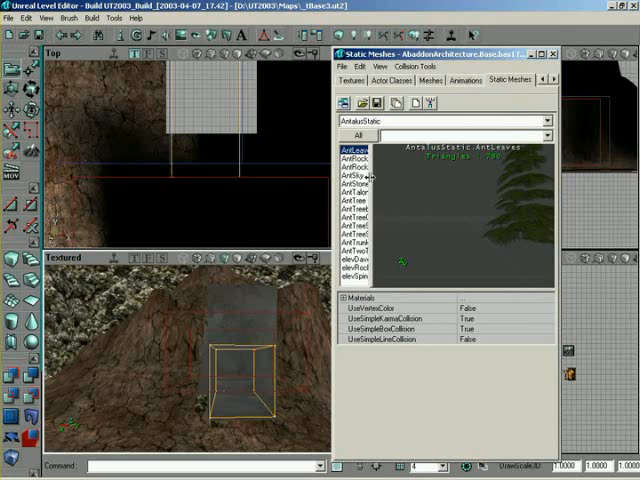
Select and preview the AntRockALow rock mesh from the AntalusStatic list.
{"action": "left_click", "coordinate": [360, 157]}
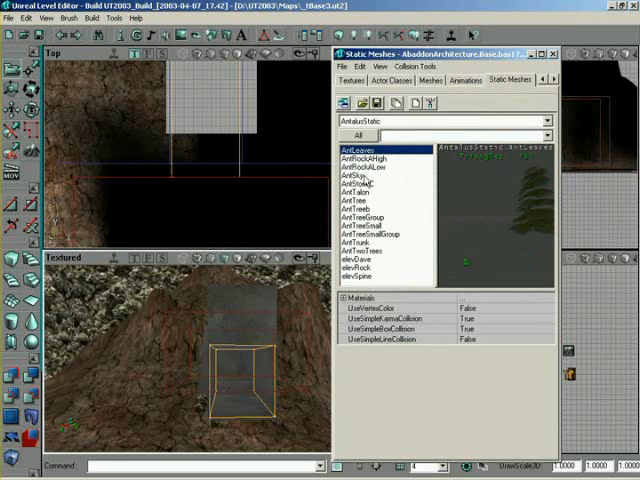
{"action": "left_click", "coordinate": [375, 165]}
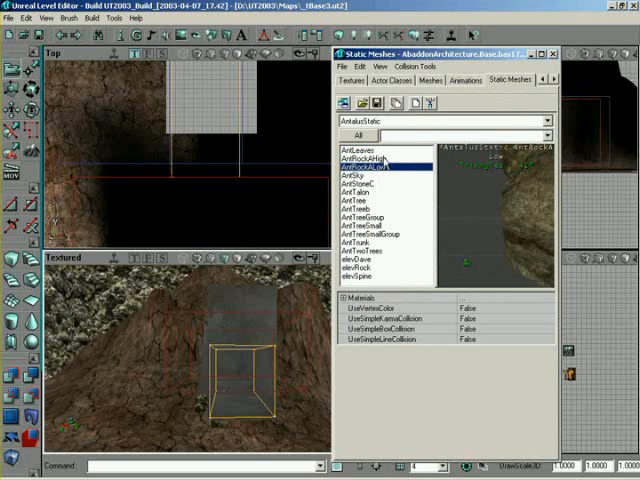
{"action": "left_click", "coordinate": [375, 161]}
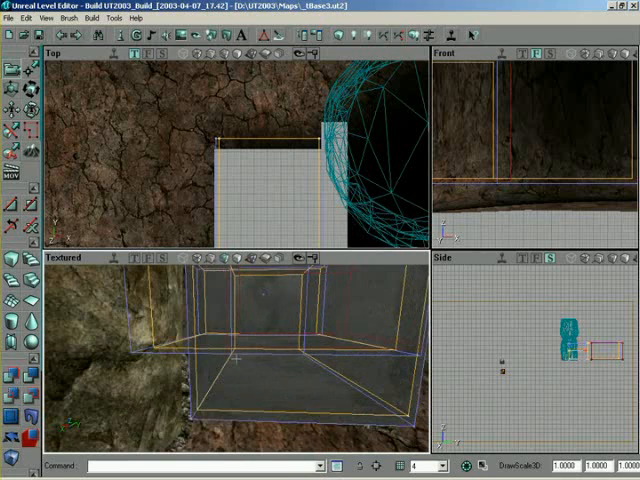
Drag the entrance brush left into the opening beside the rock.
{"action": "left_click_drag", "start_coordinate": [280, 160], "coordinate": [235, 160]}
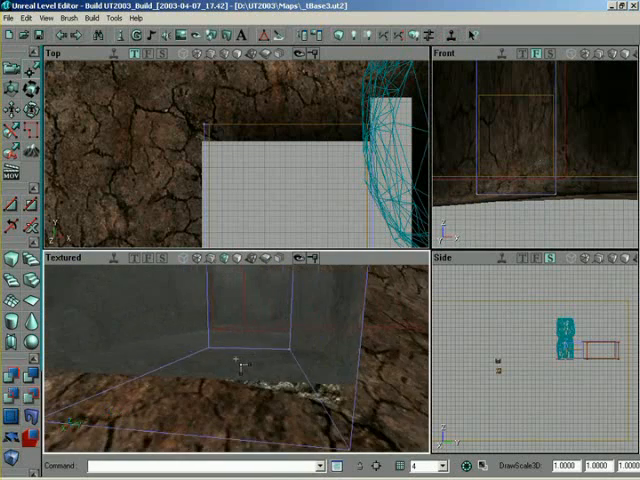
Operate the top toolbar while sinking the entrance brush into the terrain.
{"action": "left_click", "coordinate": [416, 35]}
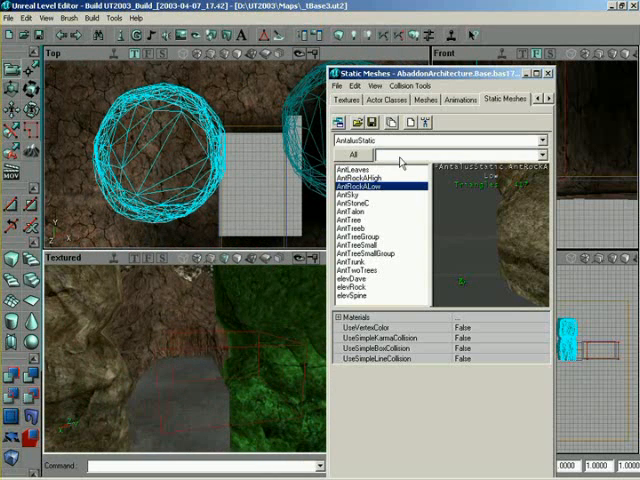
{"action": "left_click", "coordinate": [370, 199]}
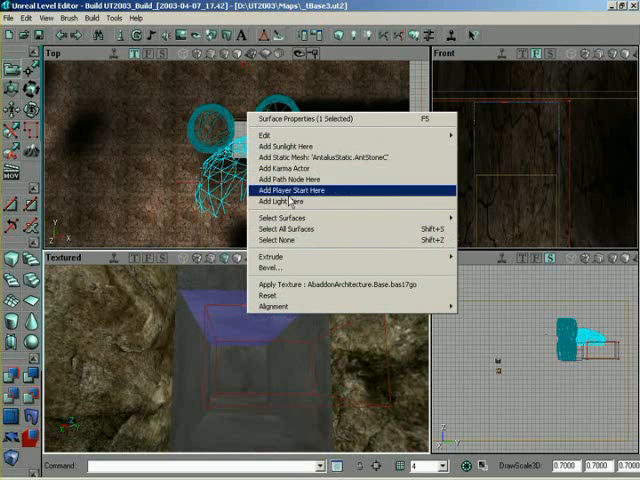
Add a light on a surface inside the cave entrance and adjust the view.
{"action": "left_click", "coordinate": [298, 190]}
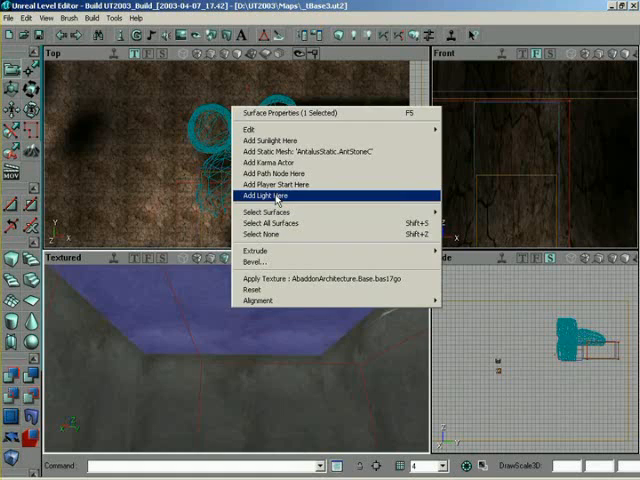
{"action": "left_click", "coordinate": [274, 195]}
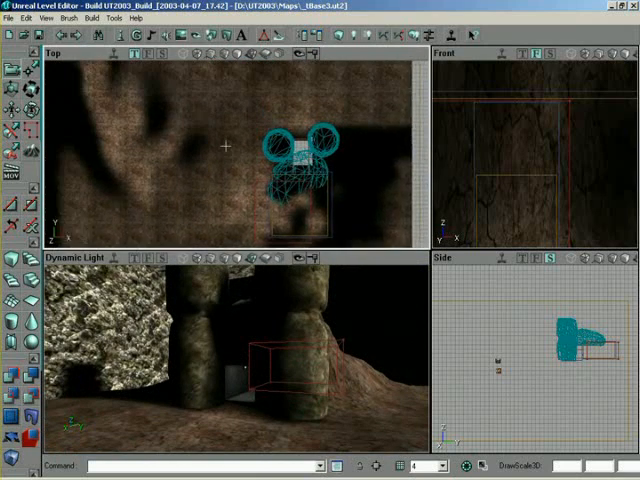
{"action": "left_click_drag", "start_coordinate": [300, 165], "coordinate": [310, 155]}
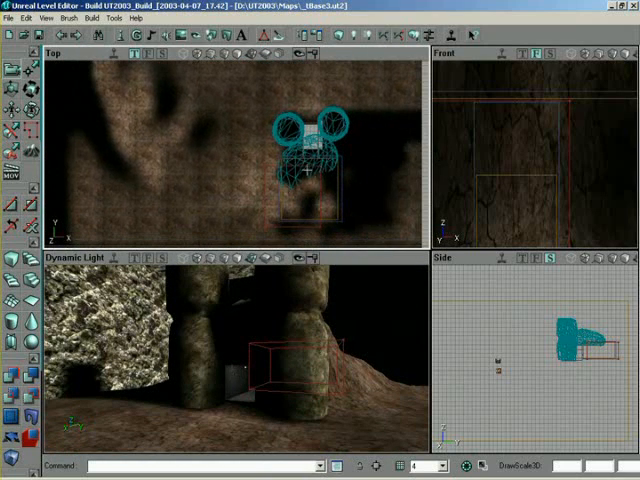